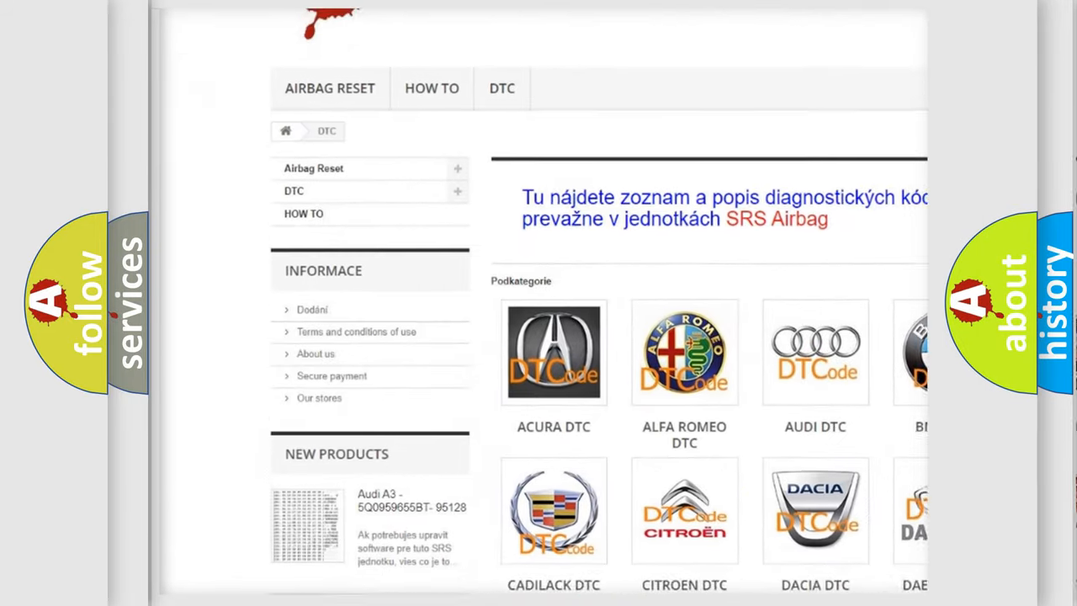
Scroll through the P051D definition and description slides, then reveal the Cause heading
scroll(down, 3)
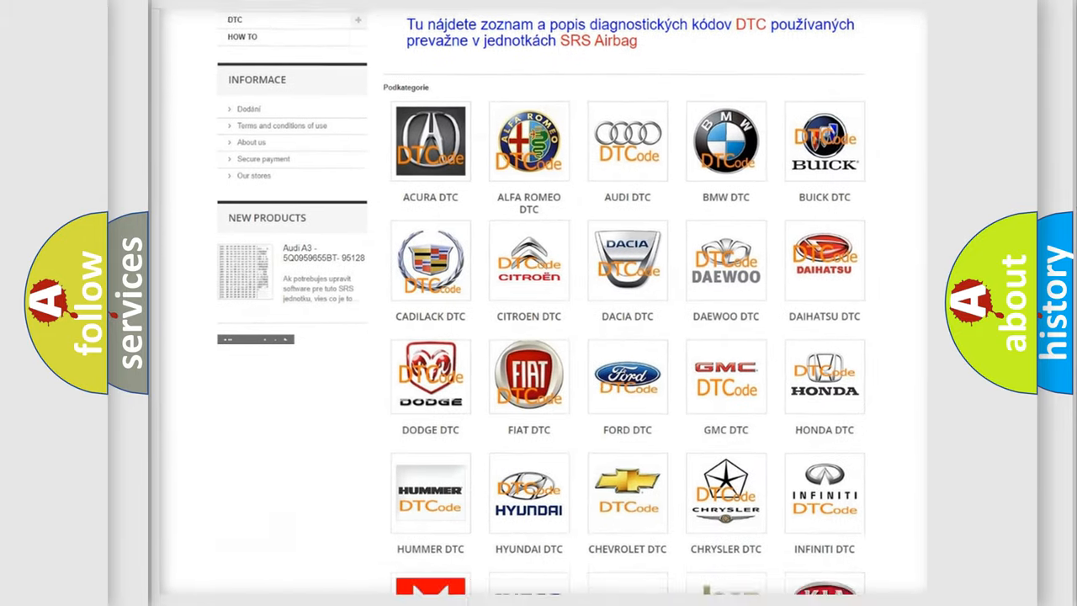
scroll(down, 3)
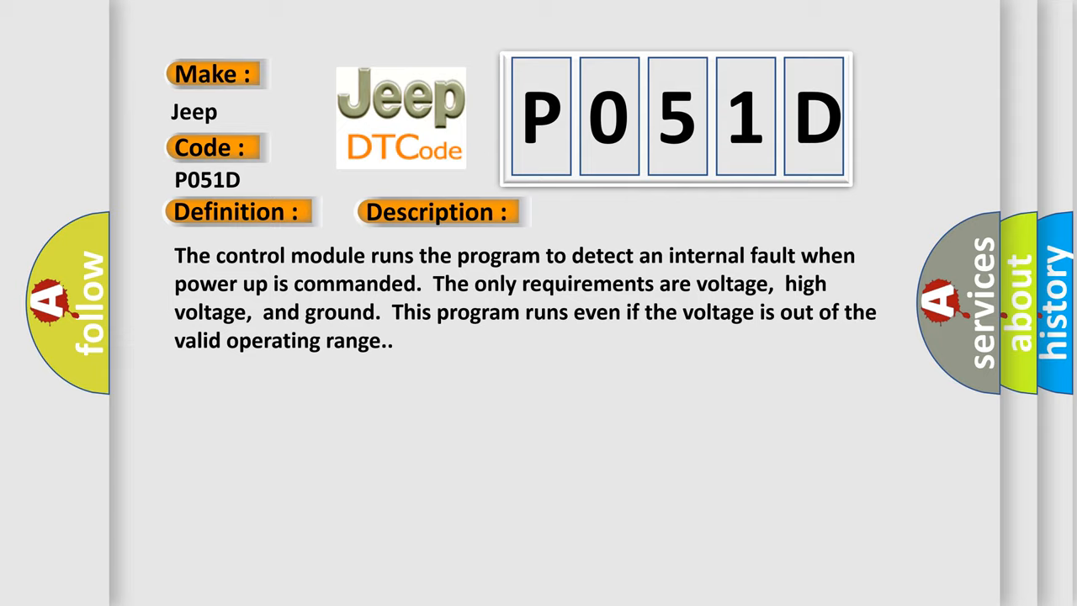
click(616, 211)
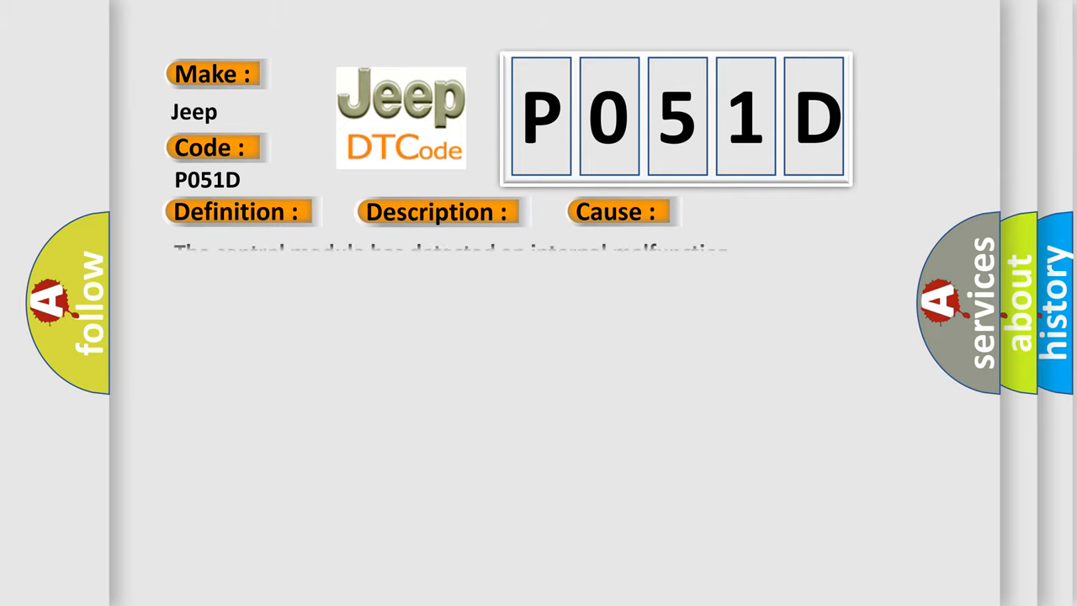